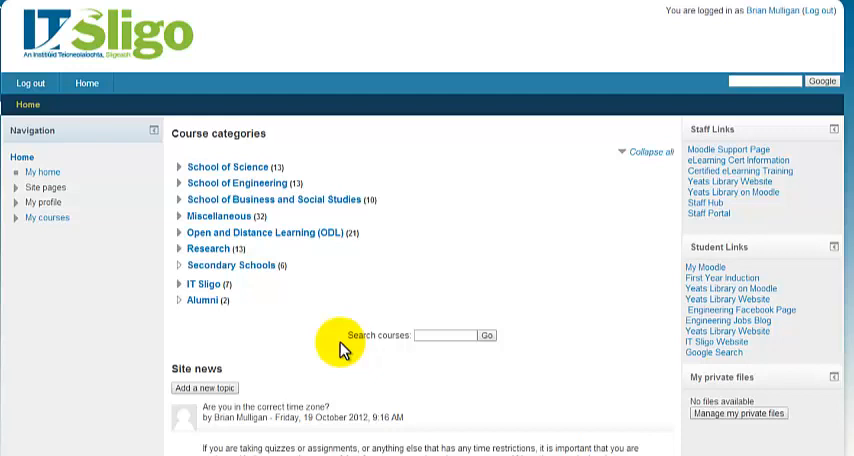
pyautogui.moveTo(256, 178)
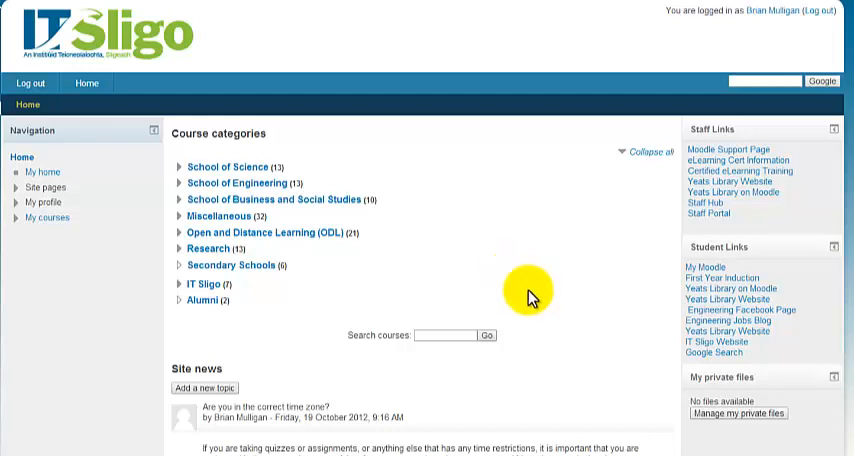
# Step: Scroll down the site home page toward the Navigation block's My home link
pyautogui.scroll(-3)
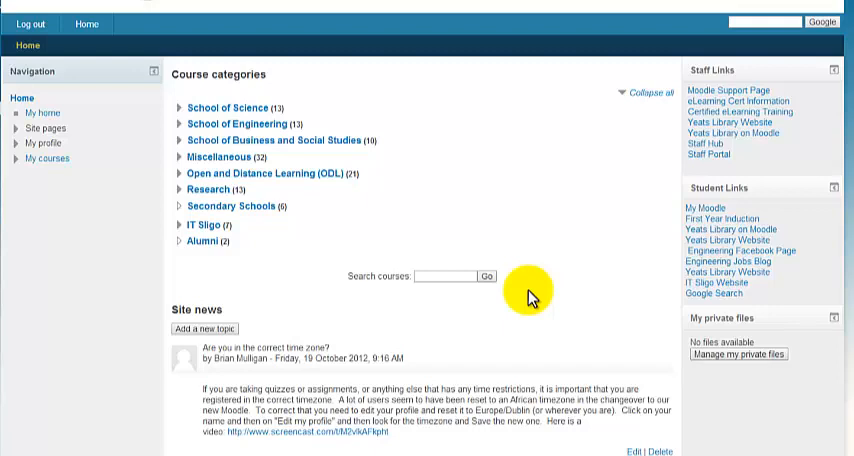
pyautogui.moveTo(344, 284)
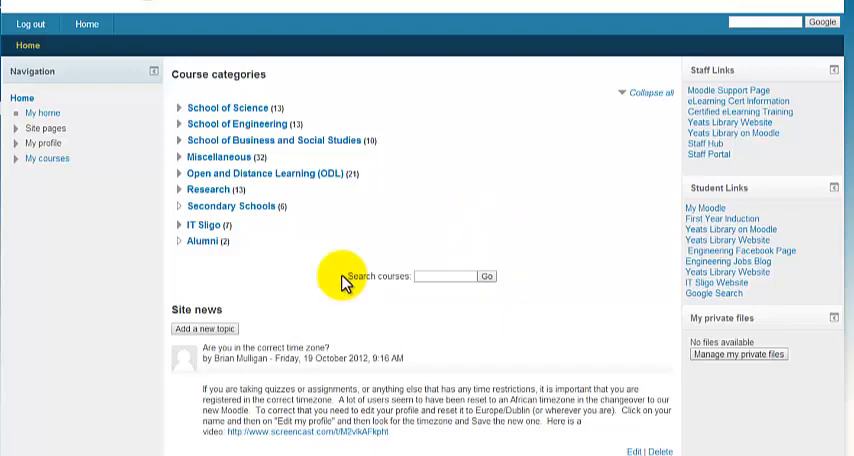
pyautogui.moveTo(44, 164)
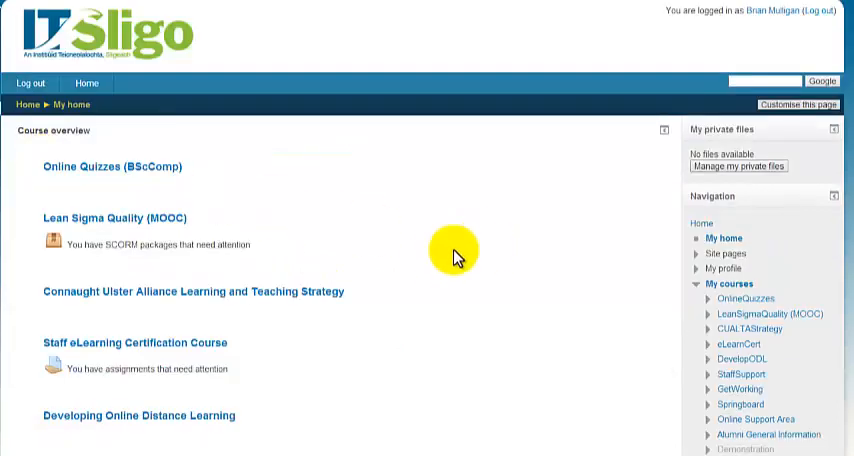
pyautogui.scroll(-3)
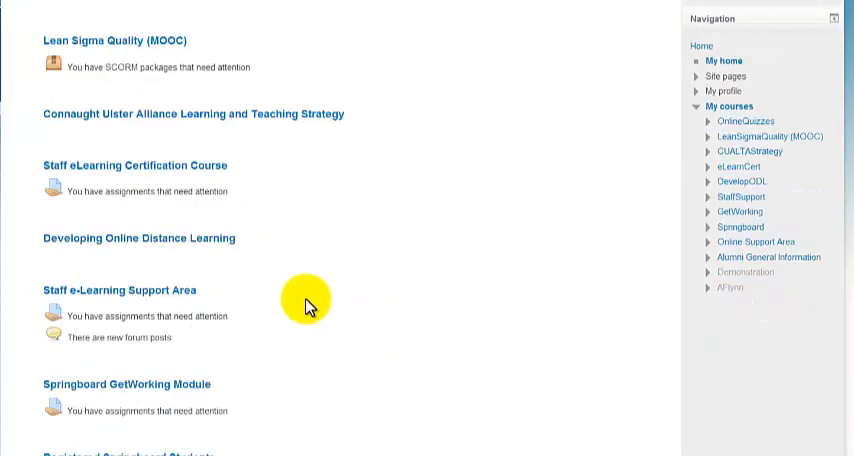
pyautogui.scroll(-3)
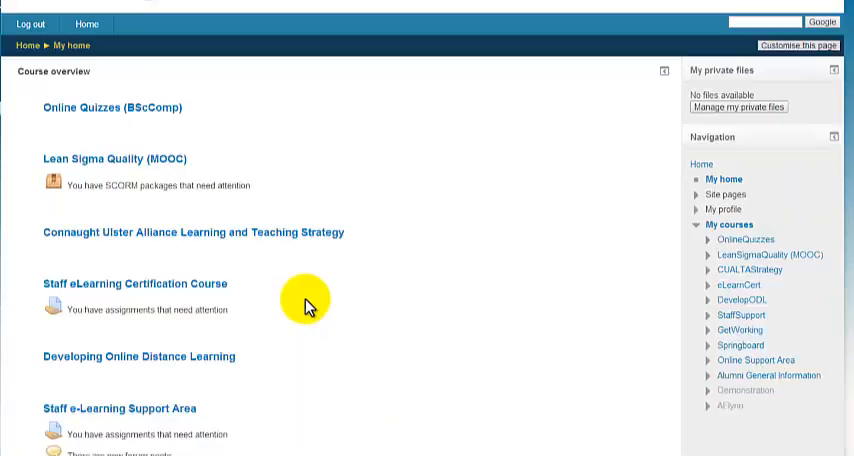
pyautogui.scroll(-3)
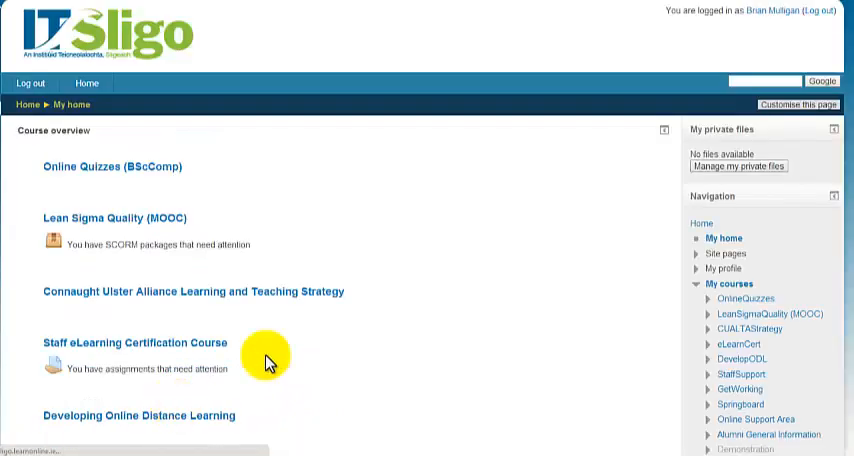
pyautogui.scroll(-3)
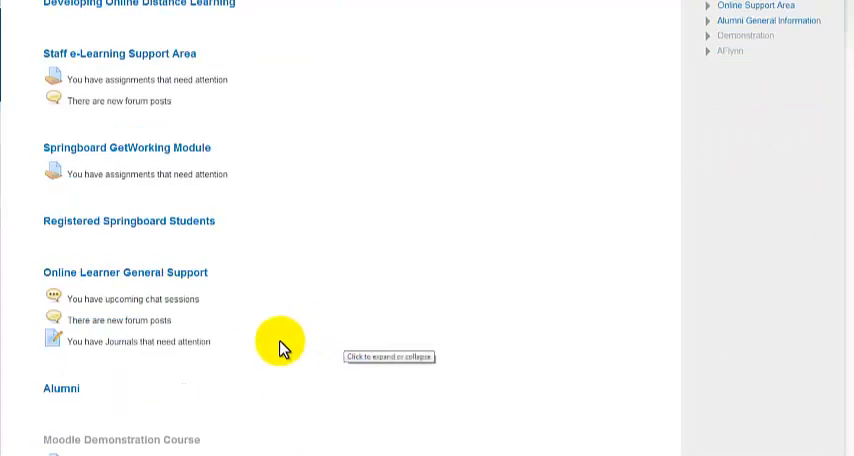
pyautogui.scroll(-3)
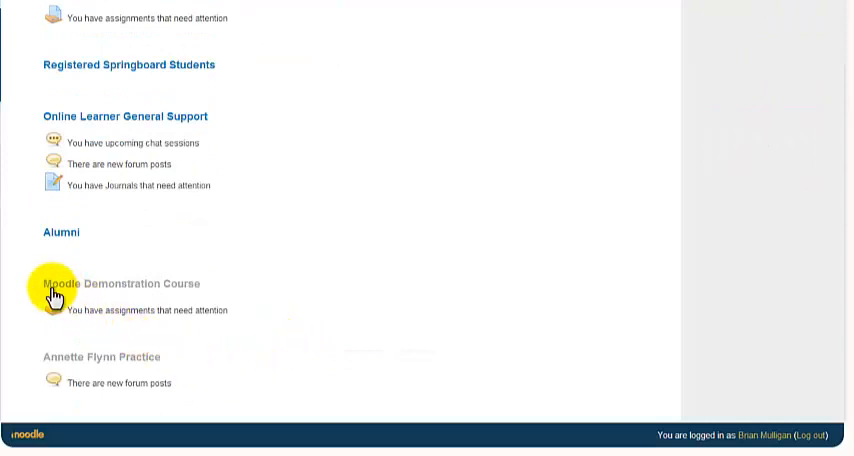
pyautogui.moveTo(150, 290)
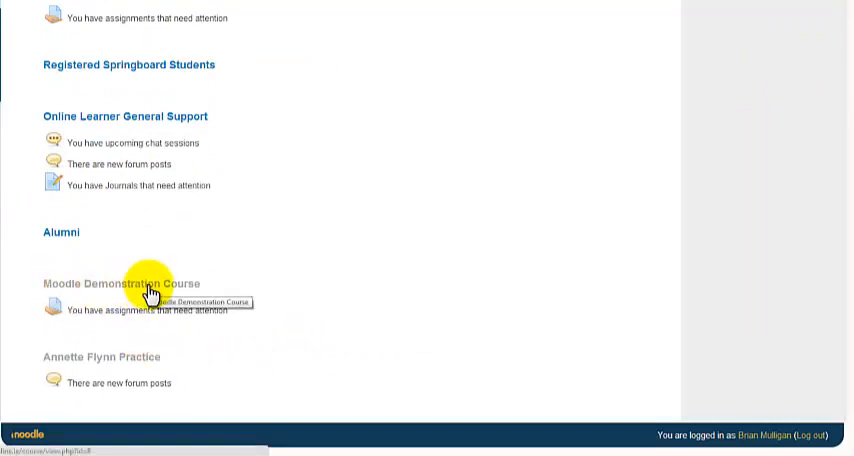
pyautogui.moveTo(198, 362)
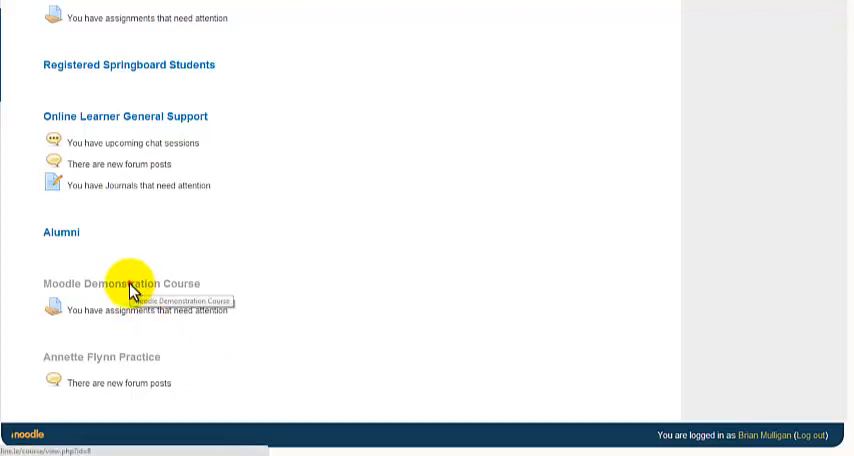
# Step: Open the greyed-out Moodle Demonstration Course from the My courses list
pyautogui.click(124, 284)
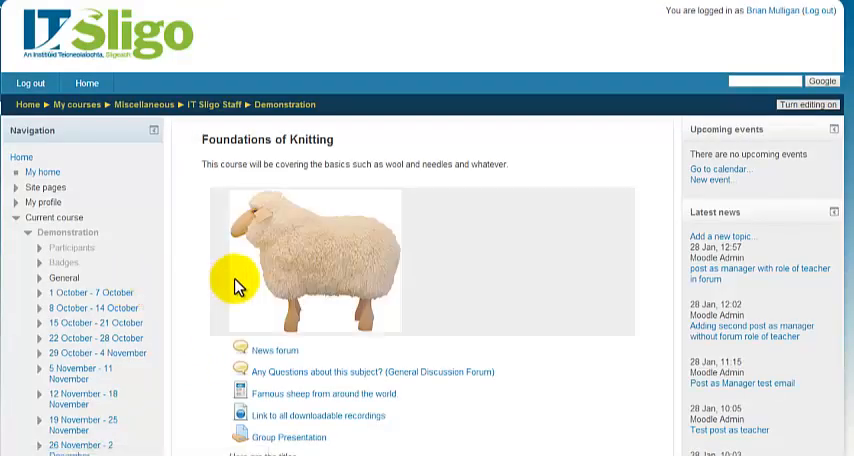
pyautogui.moveTo(234, 288)
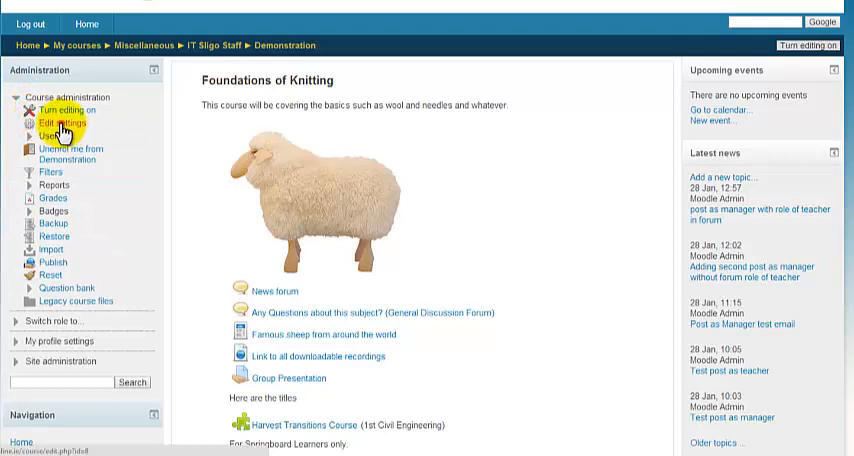
# Step: In Edit settings, change the course's Visible option from Hide to Show and save changes
pyautogui.click(62, 124)
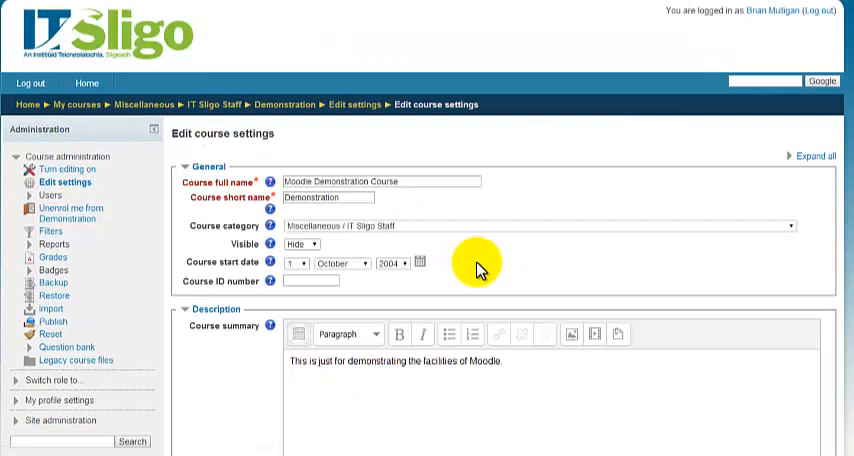
pyautogui.scroll(-3)
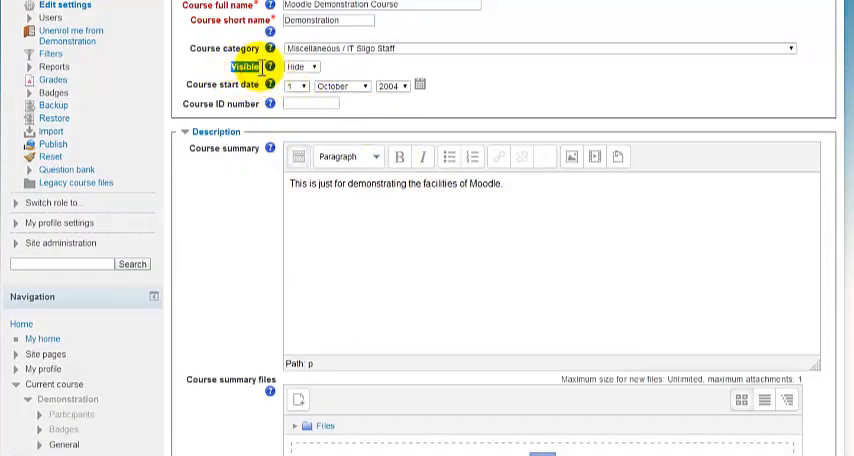
pyautogui.click(308, 68)
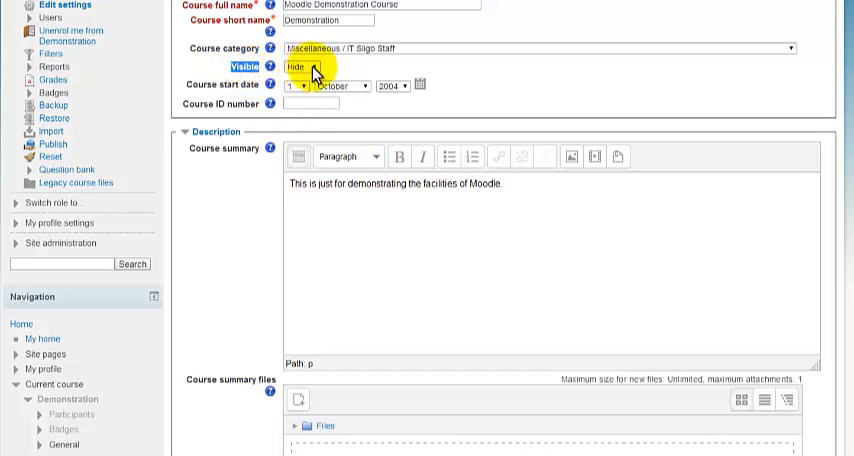
pyautogui.click(304, 68)
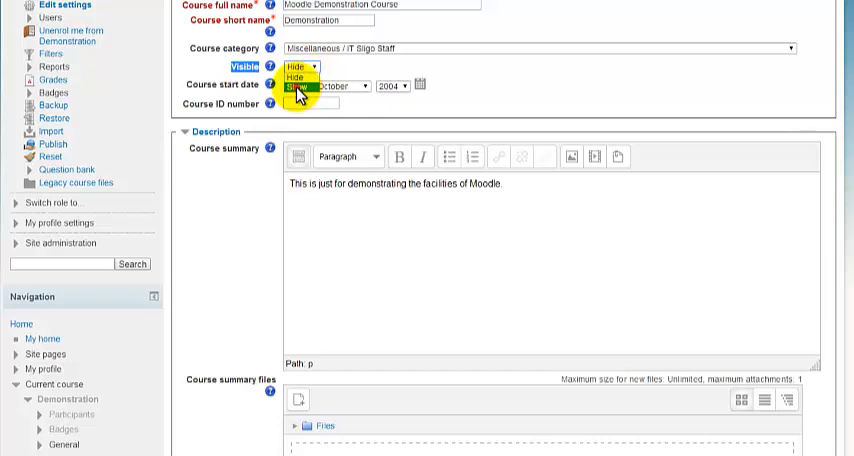
pyautogui.scroll(-3)
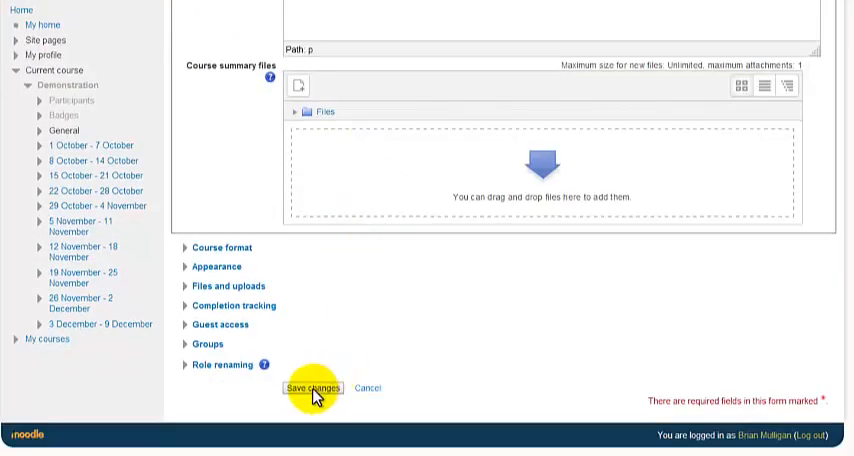
pyautogui.click(312, 388)
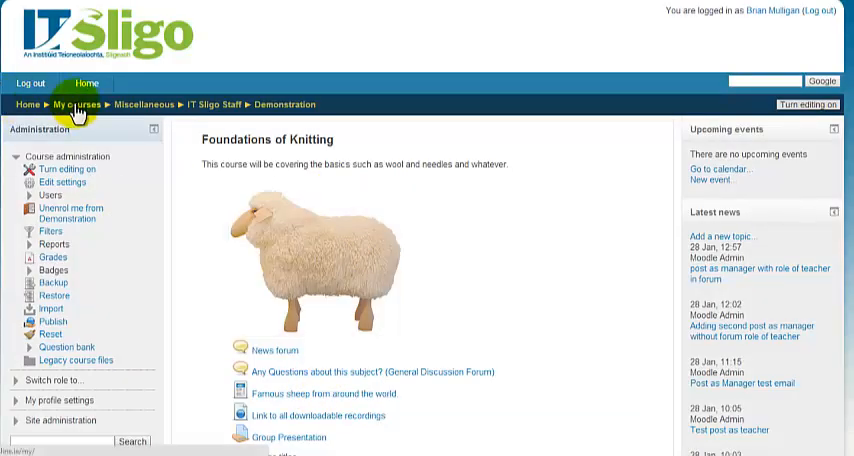
# Step: Go back to My home and view the course now listed in blue in Course overview
pyautogui.click(72, 104)
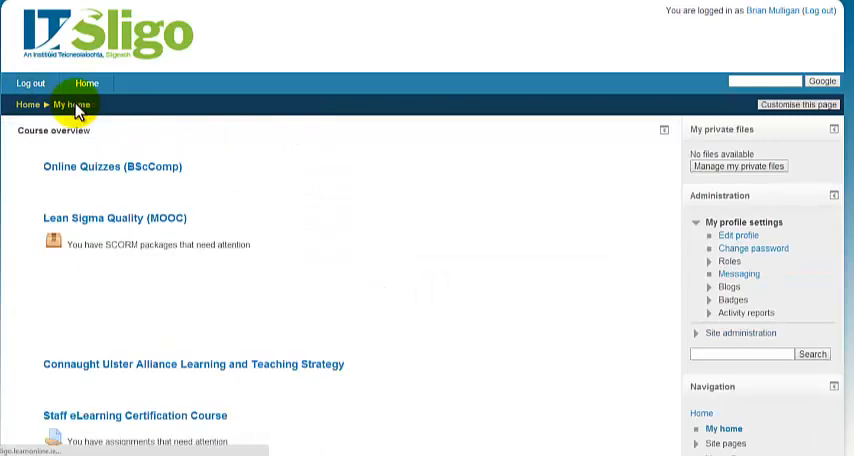
pyautogui.scroll(-3)
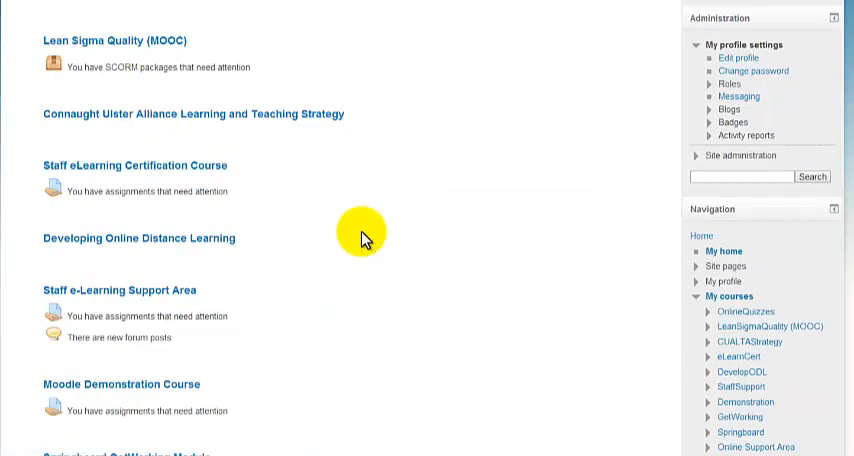
pyautogui.scroll(-3)
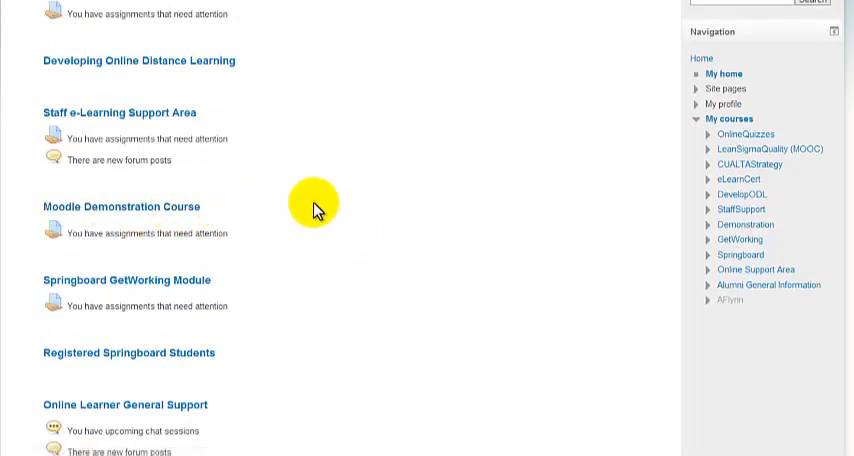
pyautogui.moveTo(312, 208)
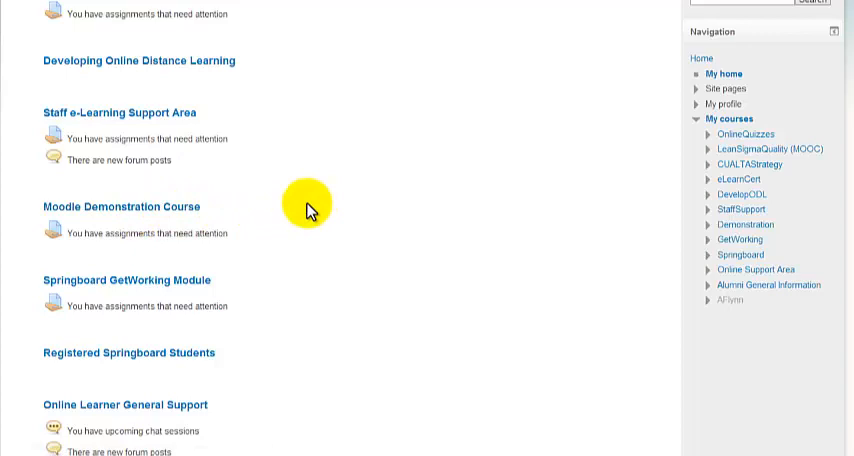